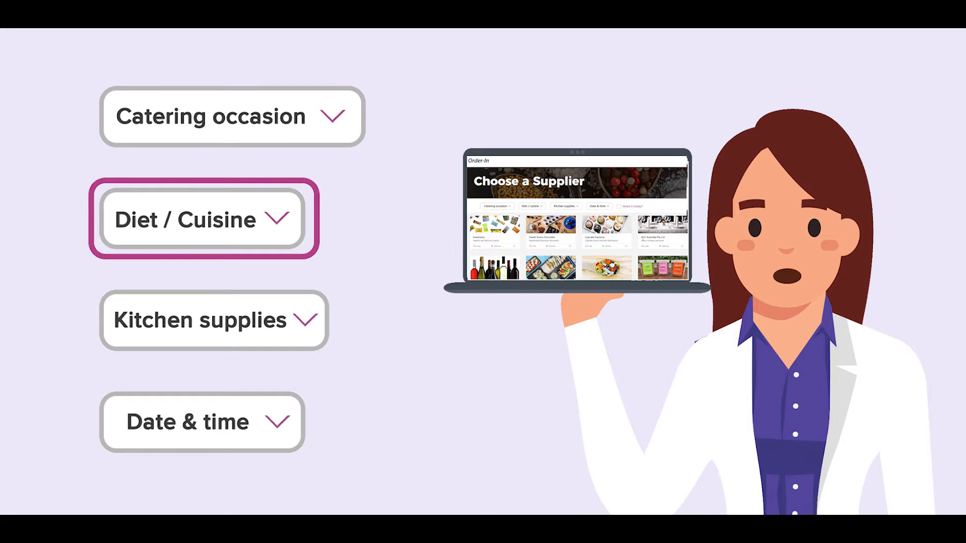
Move to the All caterers listing and scroll down past Vintage Cellars and Cupcake Espresso.
left_click(213, 320)
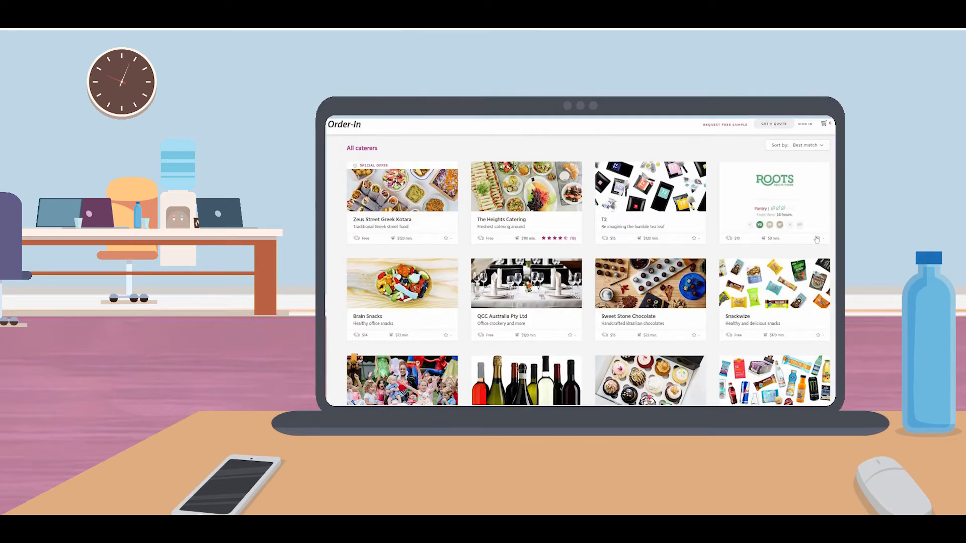
scroll("down", 3)
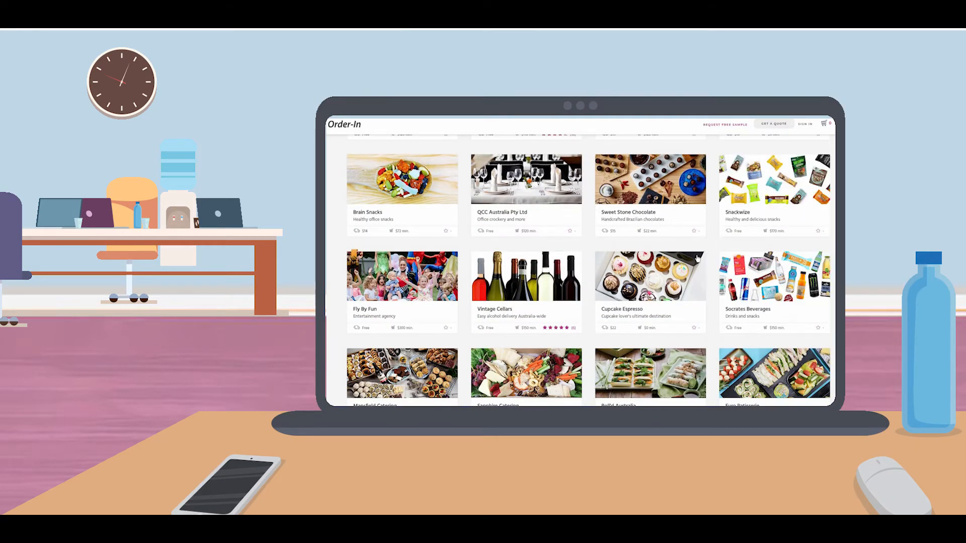